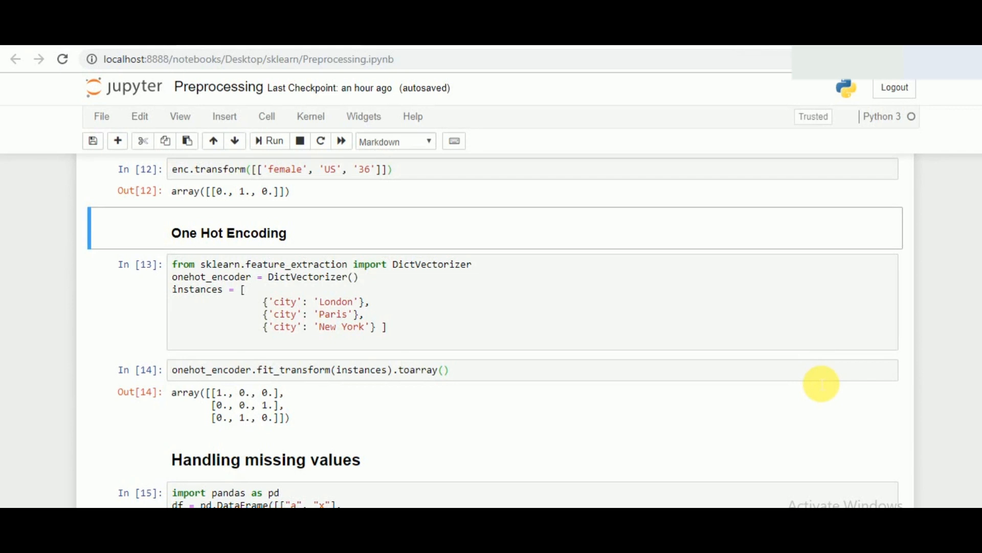
scroll("down", 3)
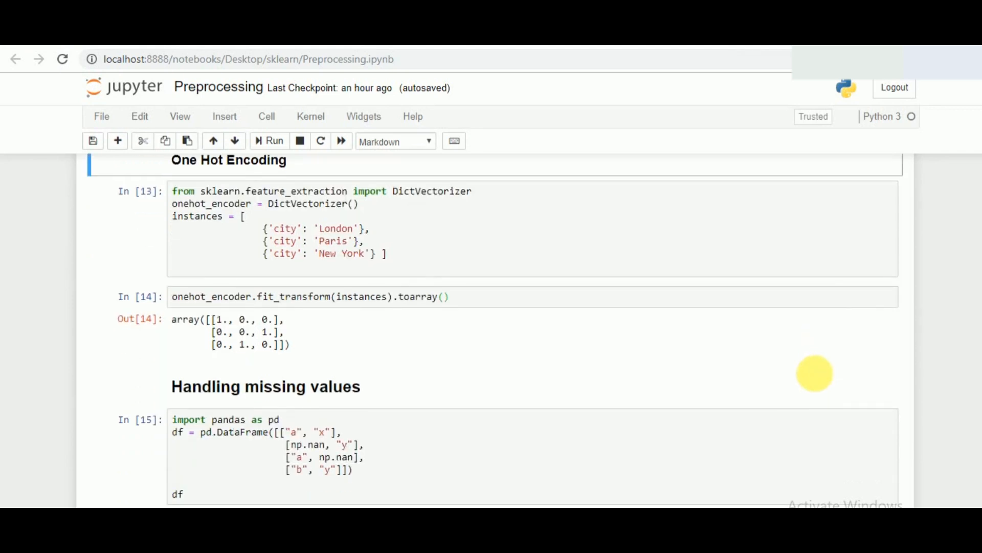
mouse_move(632, 209)
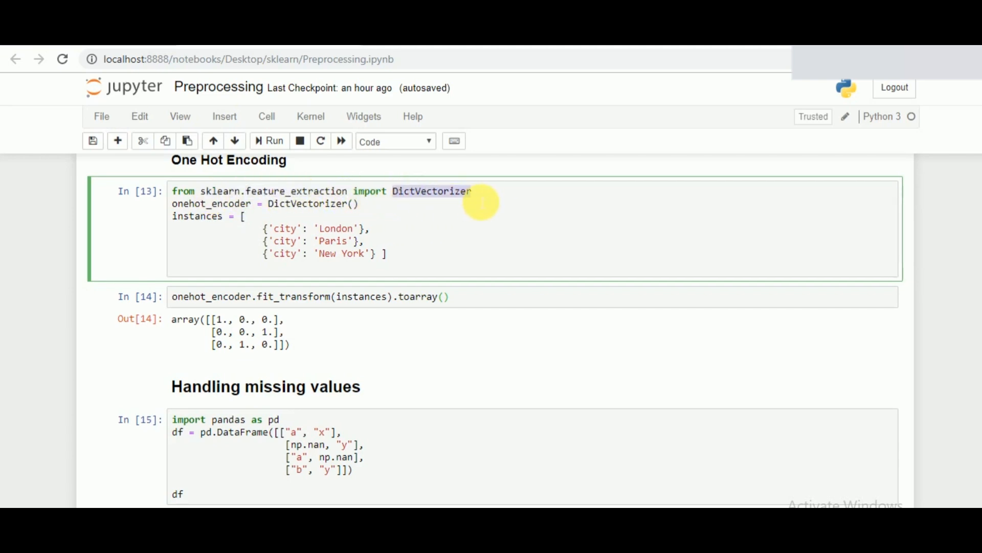
mouse_move(270, 213)
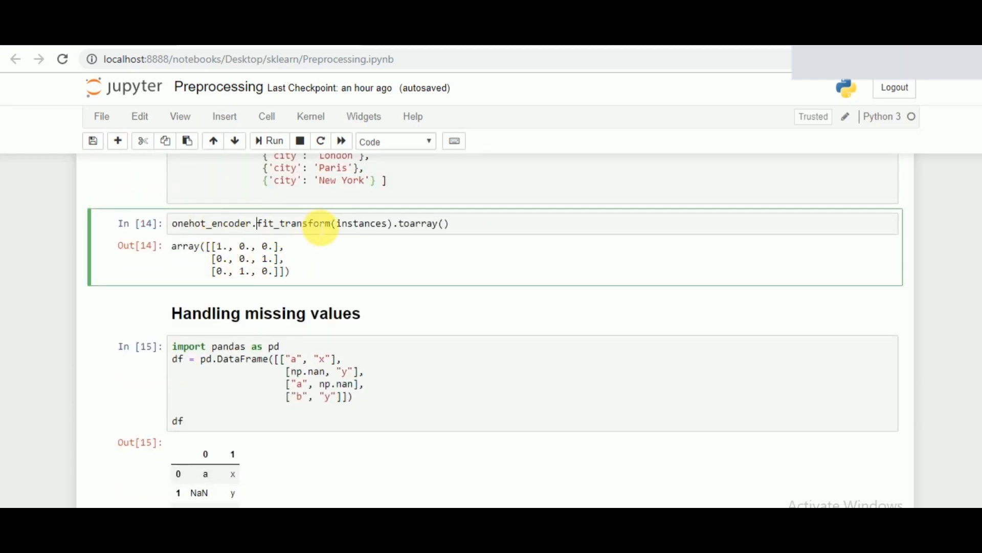
double_click(361, 223)
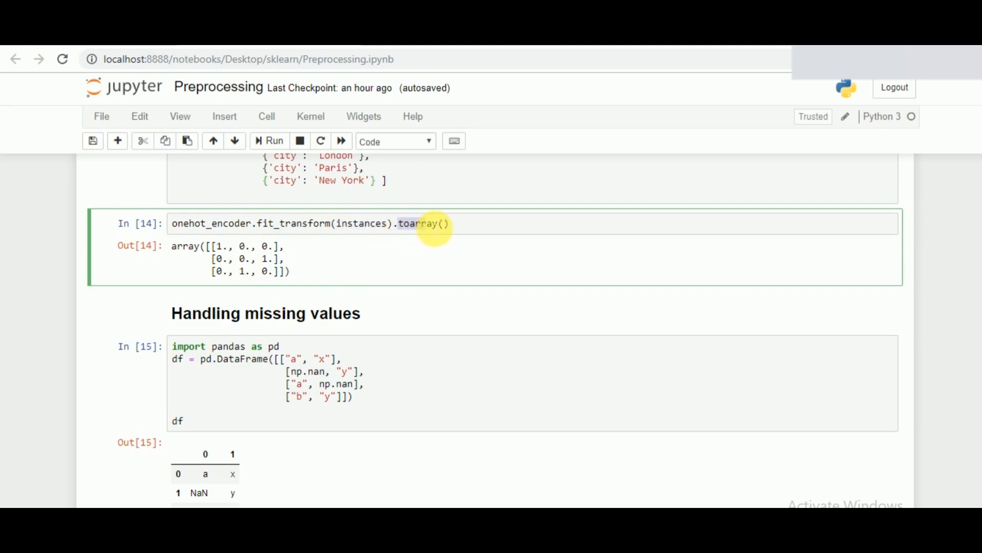
mouse_move(460, 231)
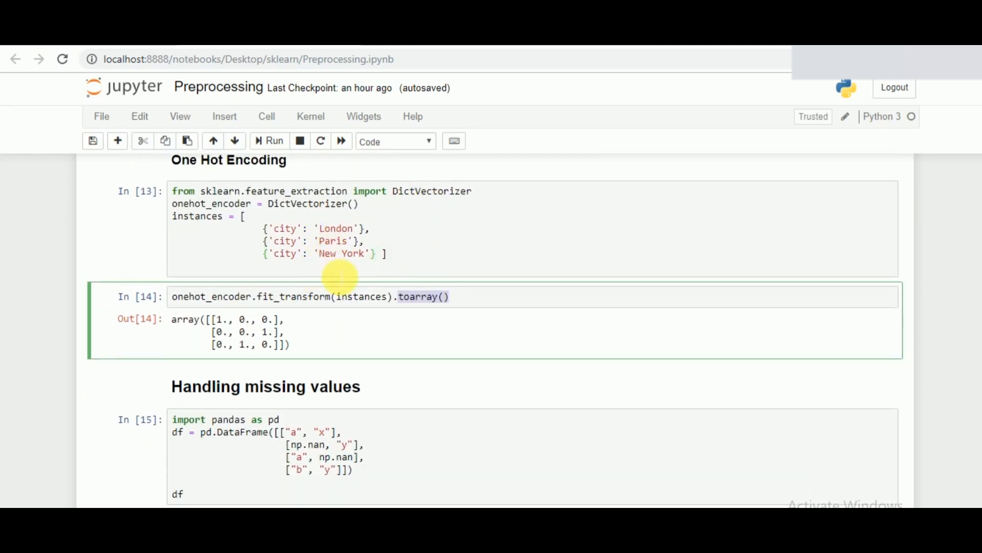
mouse_move(347, 254)
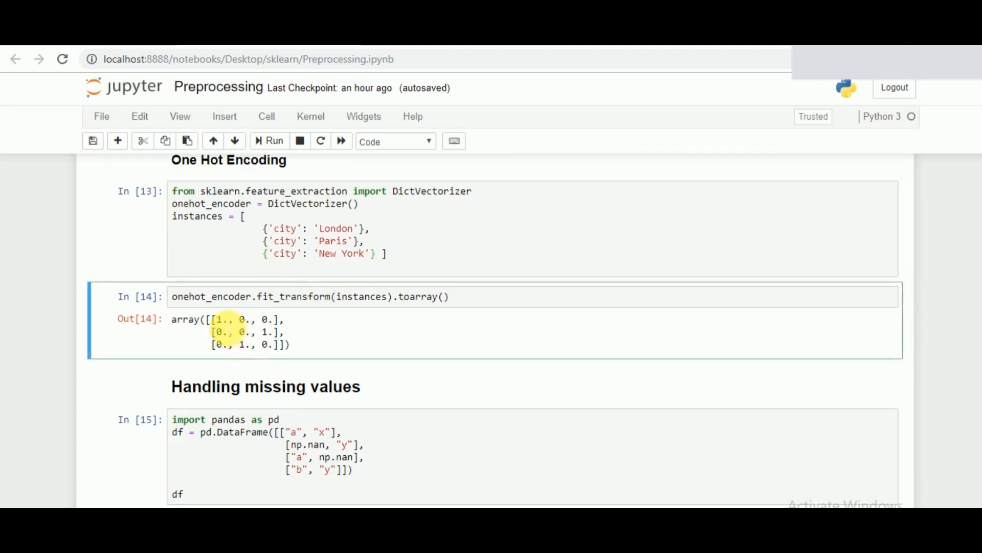
left_click_drag(216, 319, 216, 344)
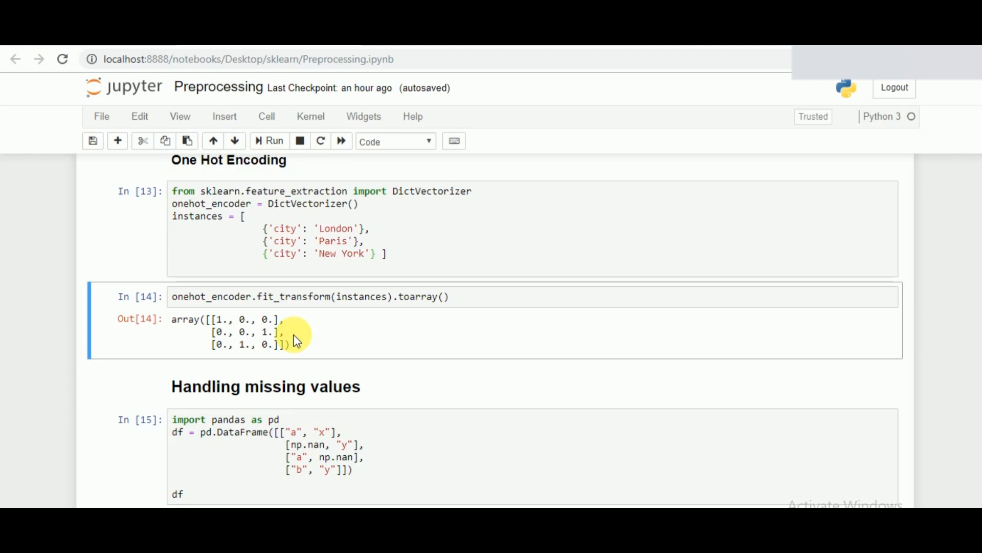
scroll("down", 3)
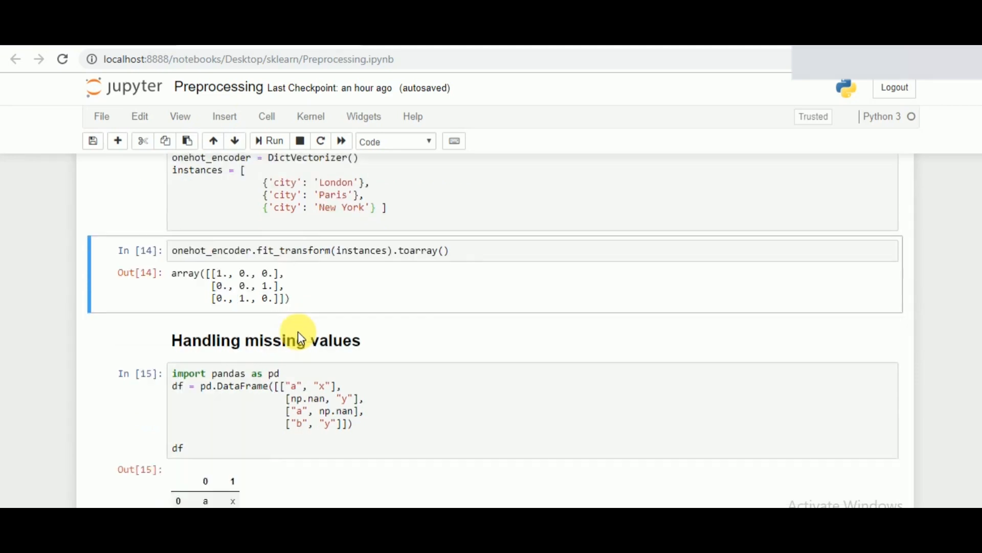
scroll("down", 3)
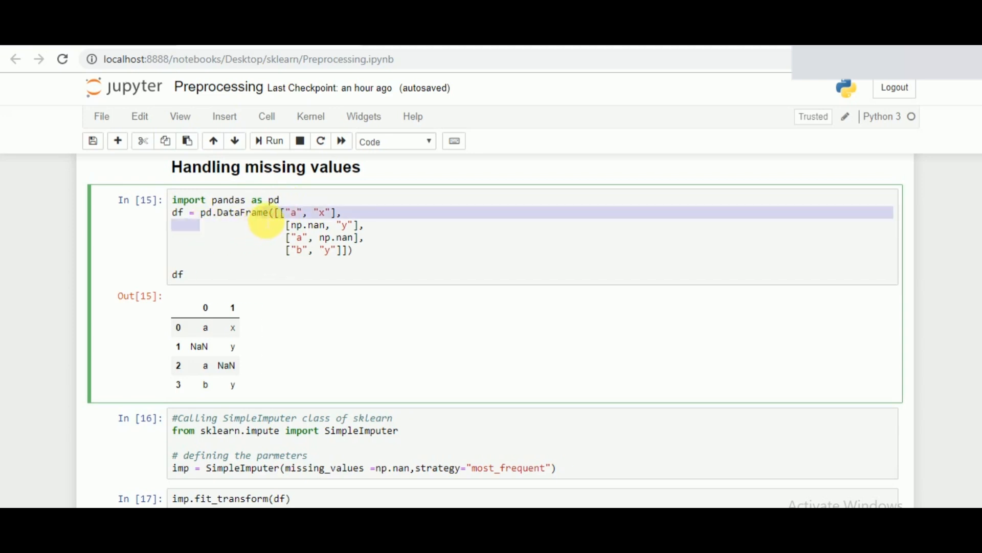
left_click_drag(270, 213, 351, 251)
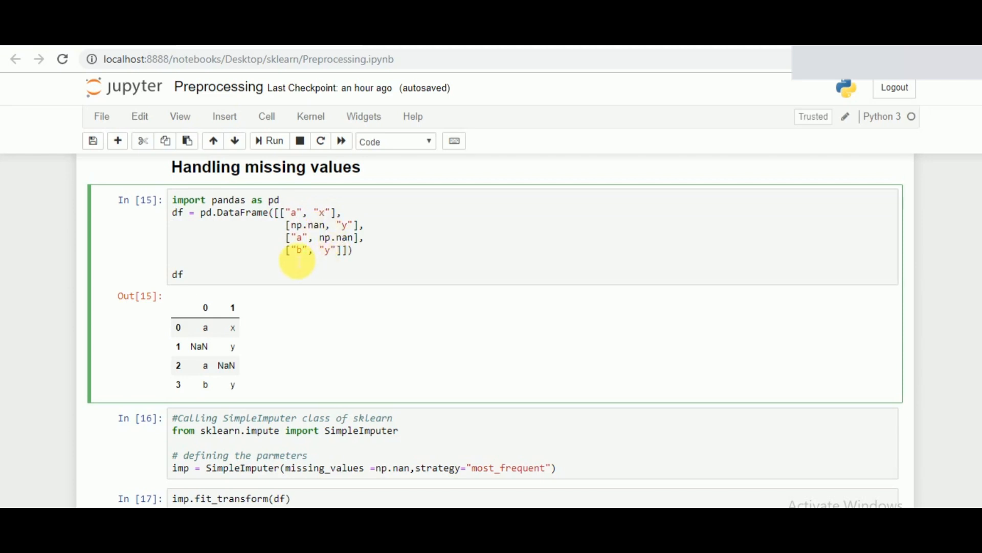
left_click(269, 140)
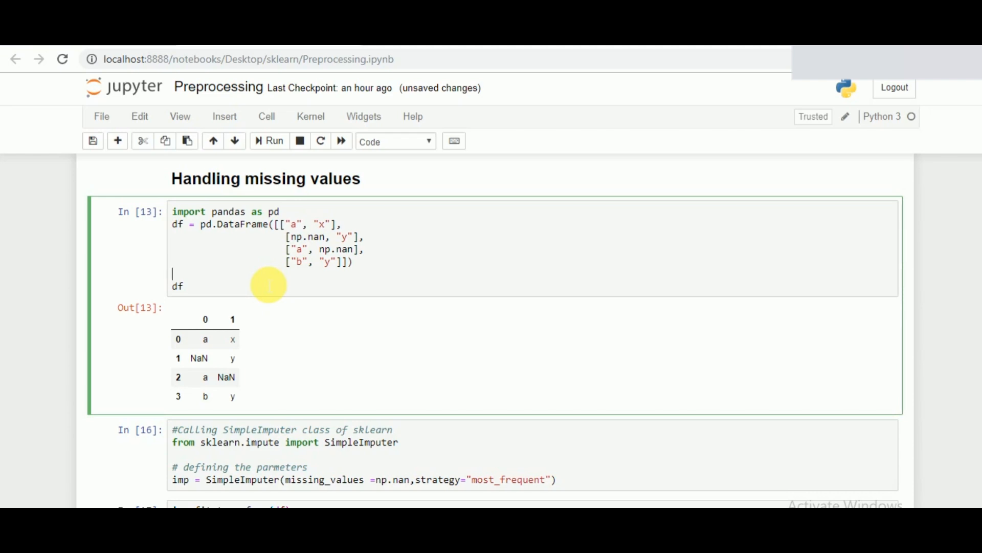
scroll("down", 3)
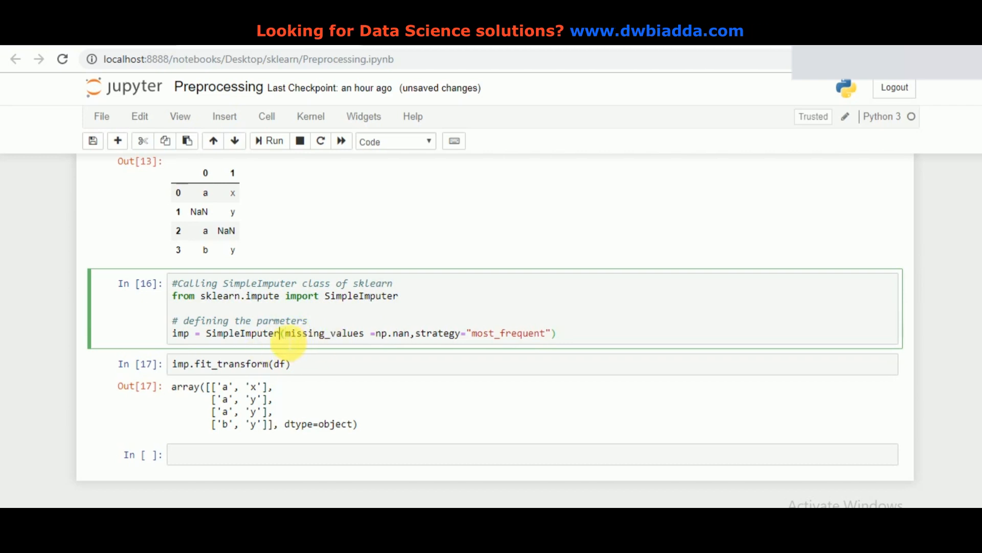
double_click(322, 333)
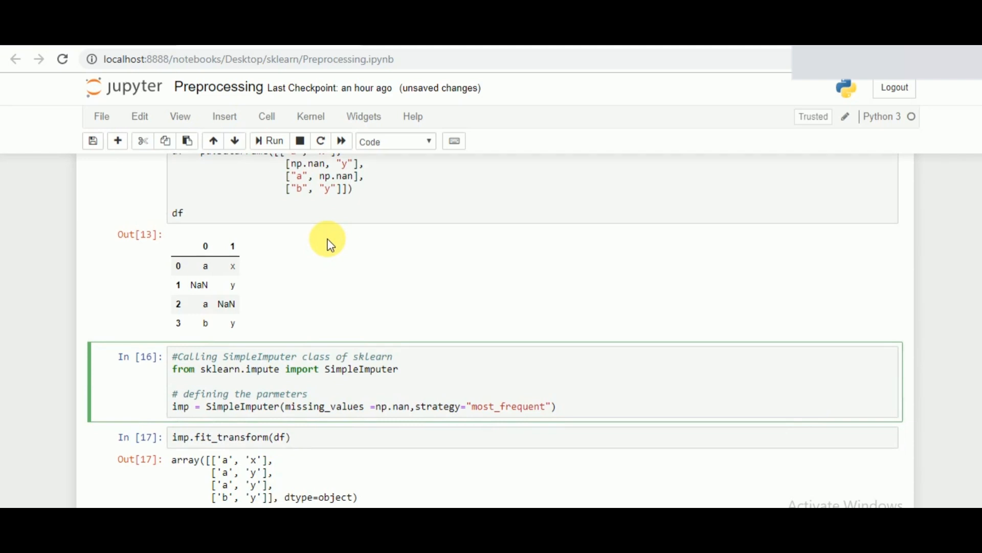
left_click(356, 406)
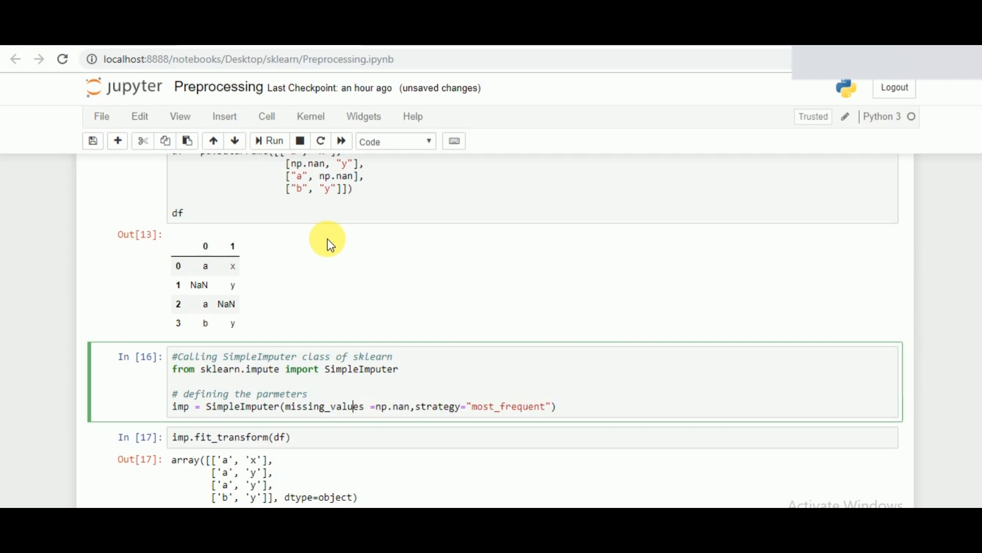
mouse_move(342, 244)
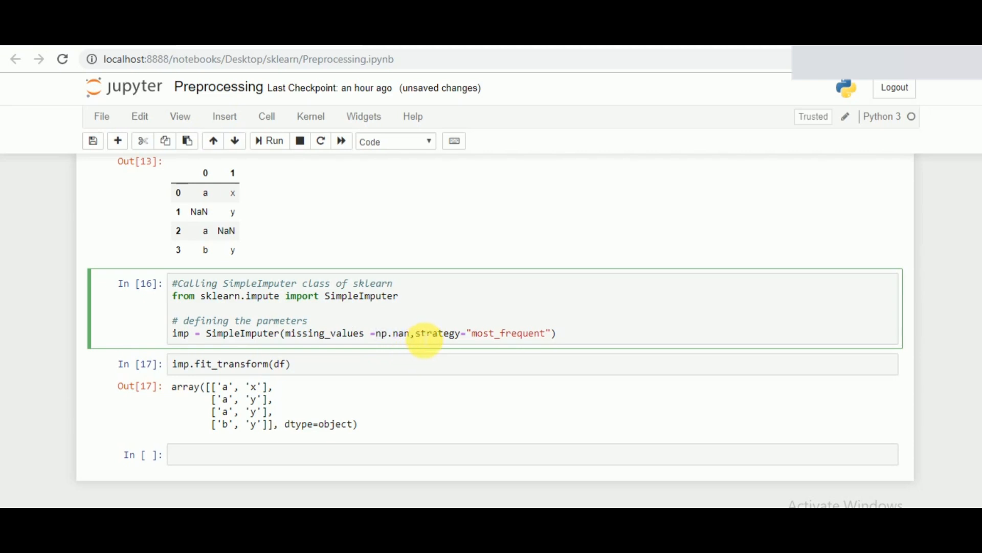
left_click_drag(413, 333, 554, 332)
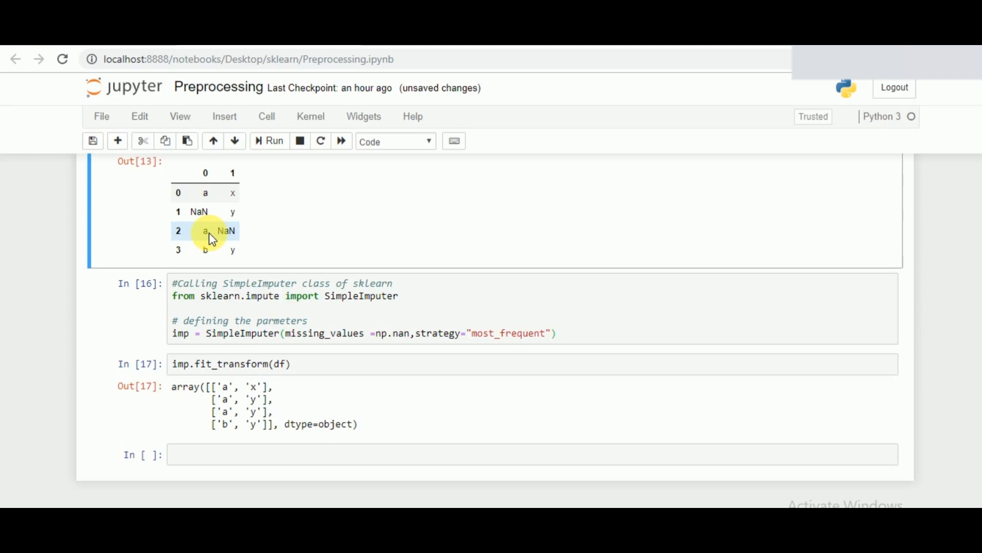
mouse_move(470, 335)
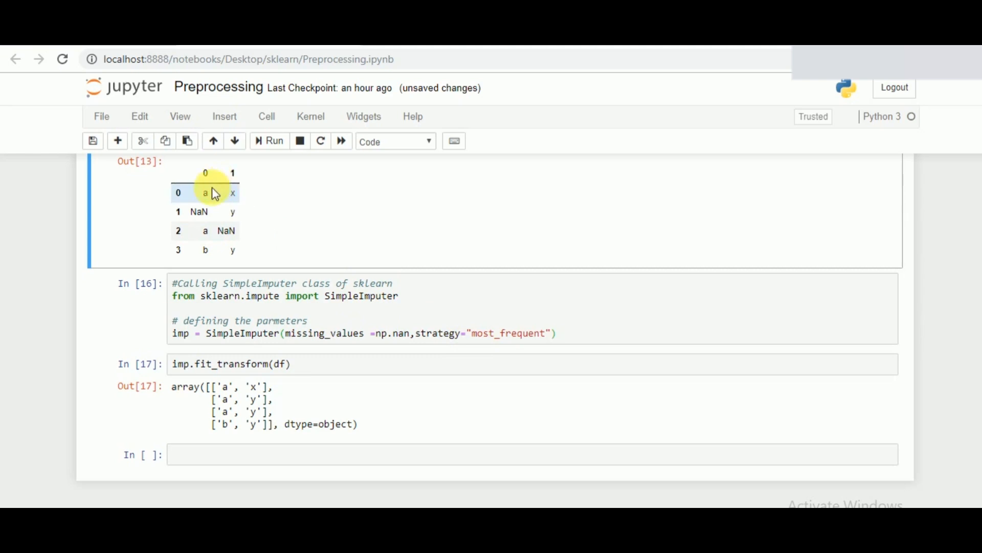
mouse_move(199, 243)
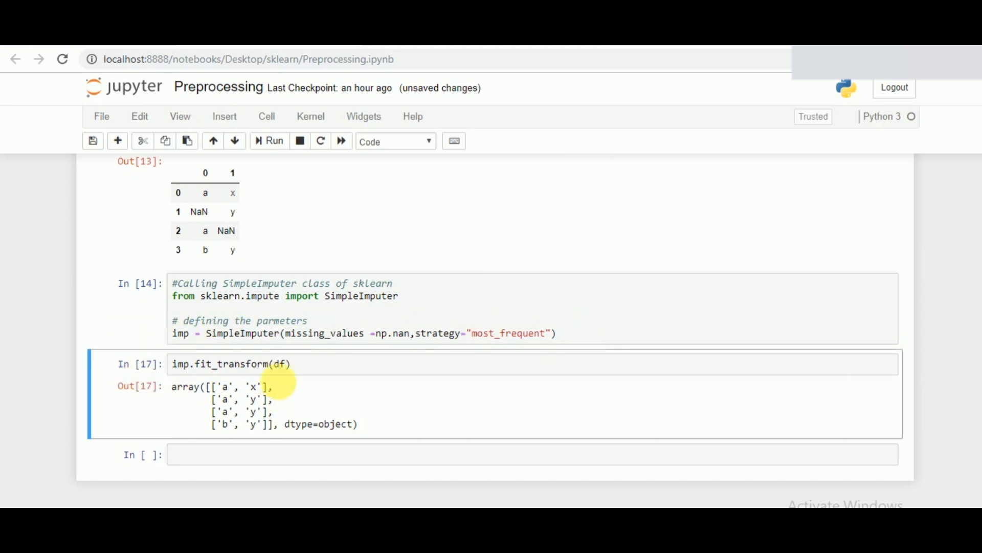
left_click(291, 363)
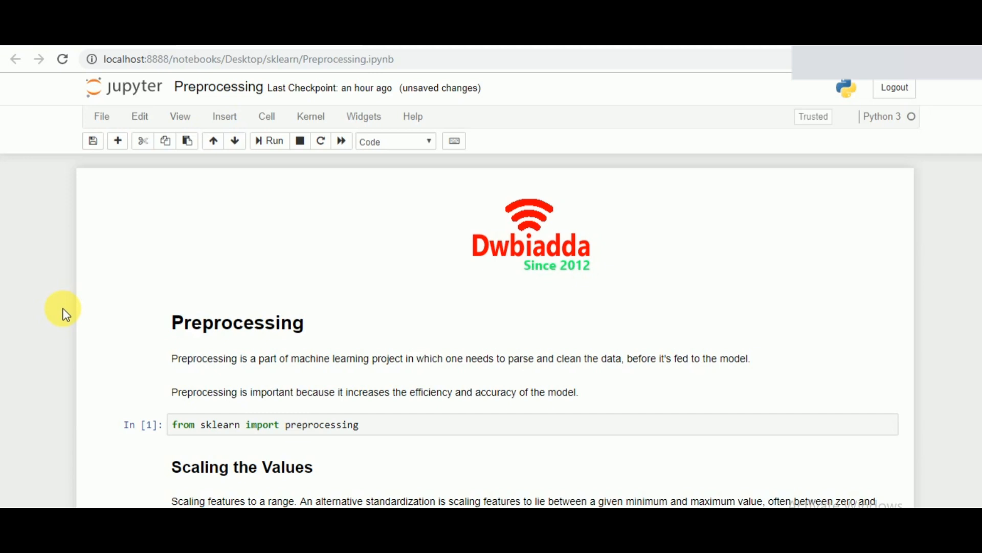
mouse_move(30, 314)
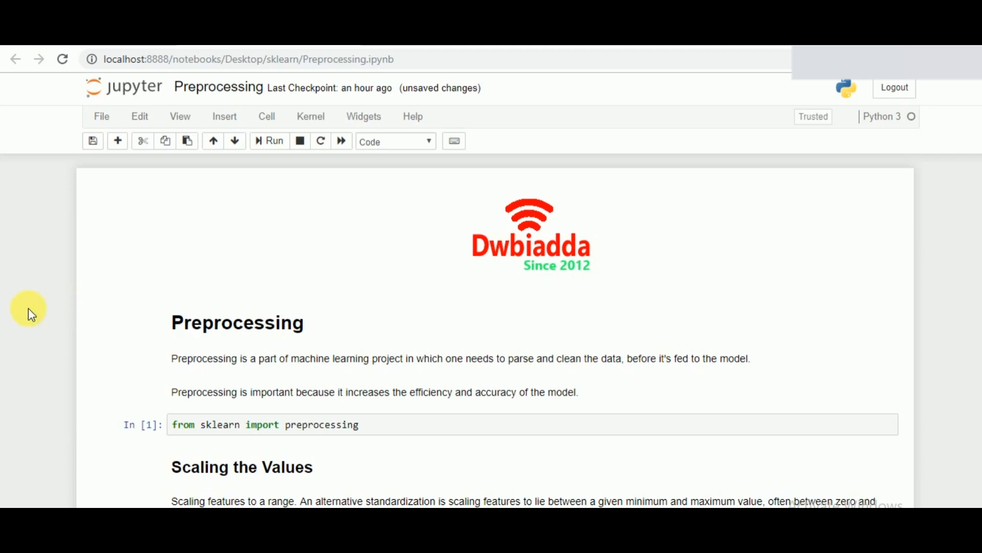